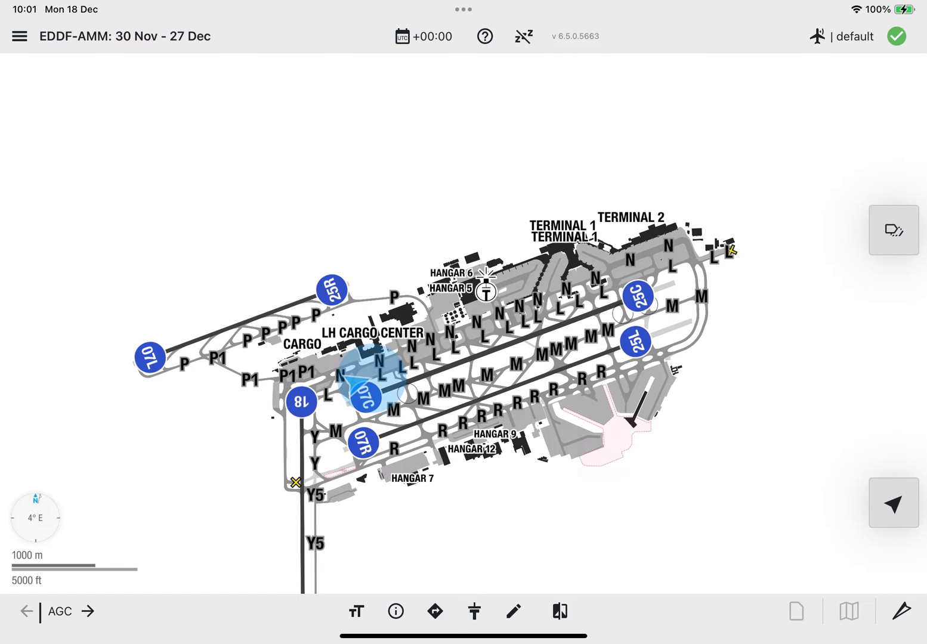
Step: Bring up the 'Select additional effective chart' list beside the EDDF moving map
{"action": "left_click", "coordinate": [557, 610]}
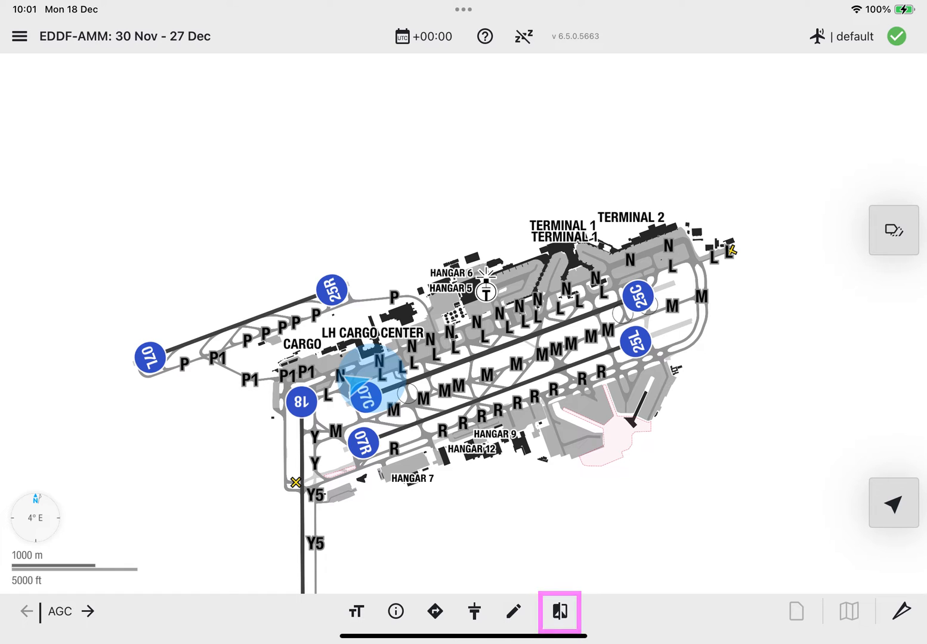
{"action": "left_click", "coordinate": [558, 611]}
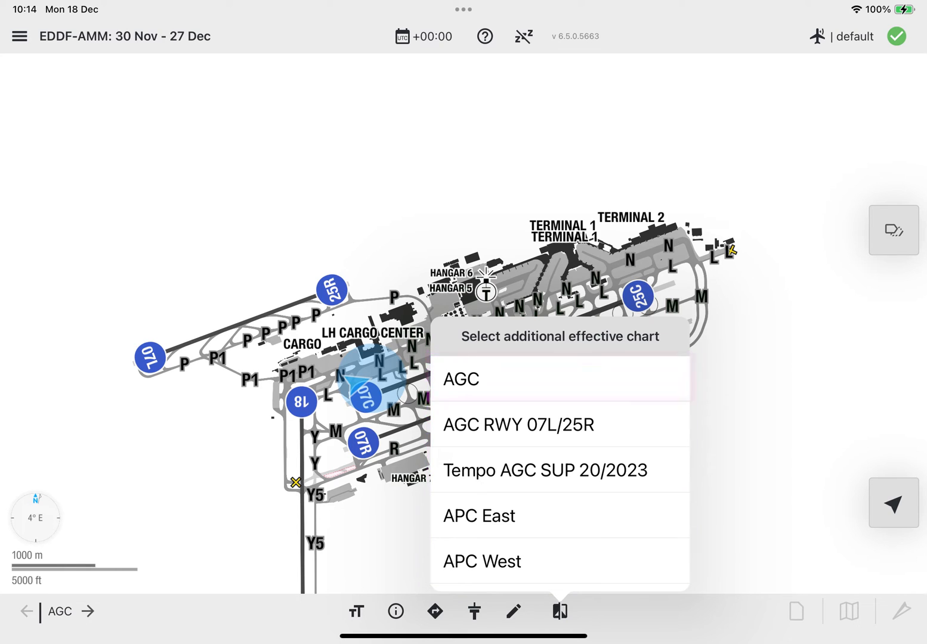
Step: Show the AGC ground chart in split view next to the EDDF moving map
{"action": "left_click", "coordinate": [560, 378]}
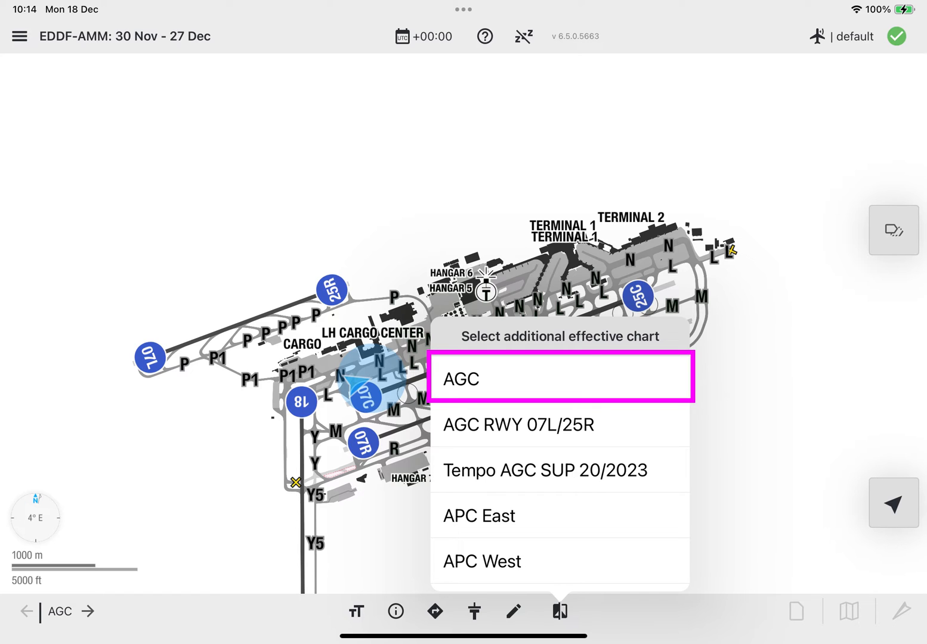
{"action": "left_click", "coordinate": [560, 378]}
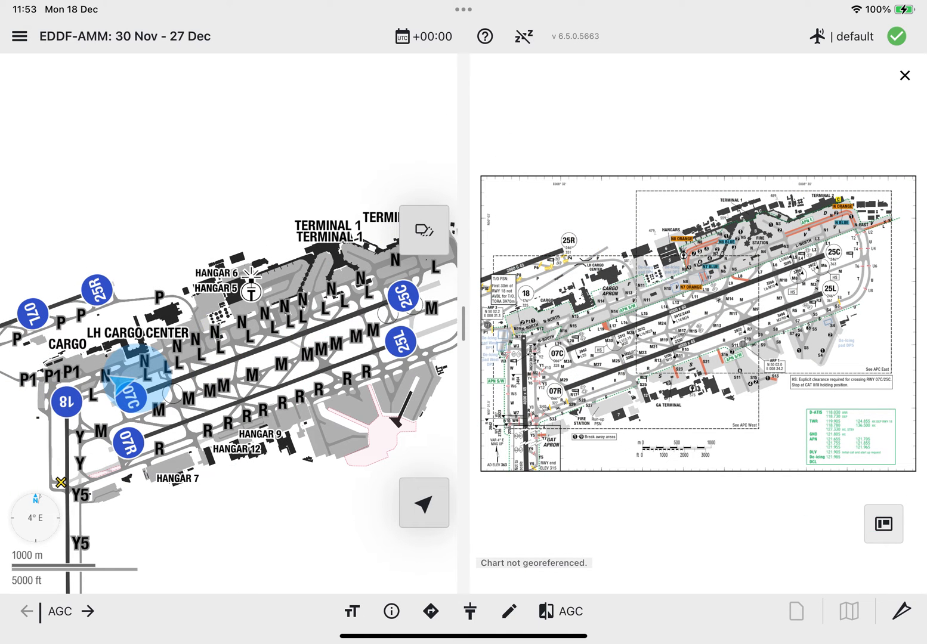
Step: Close the AGC chart pane so the EDDF moving map fills the screen again
{"action": "left_click", "coordinate": [508, 610]}
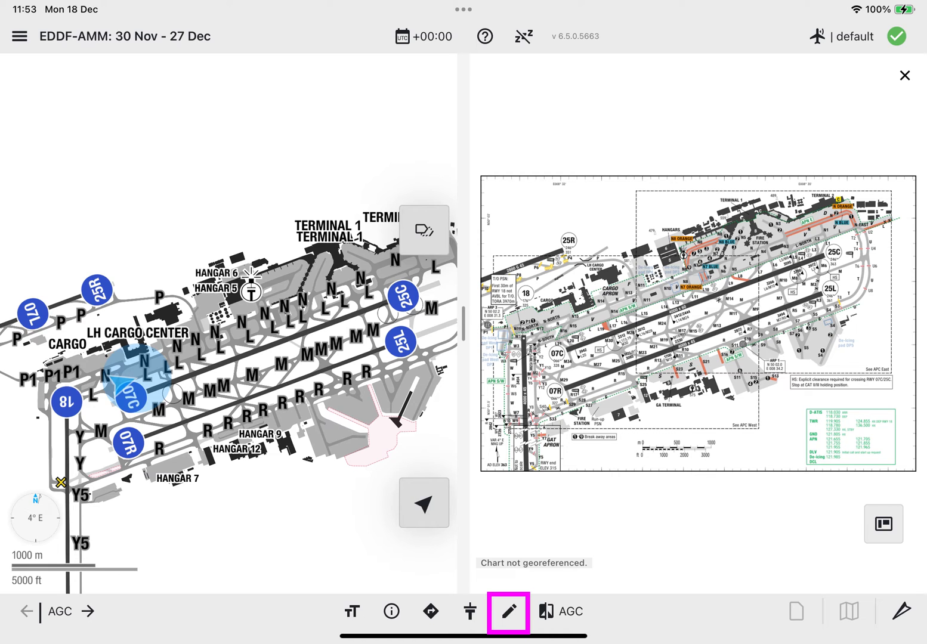
{"action": "left_click", "coordinate": [508, 611]}
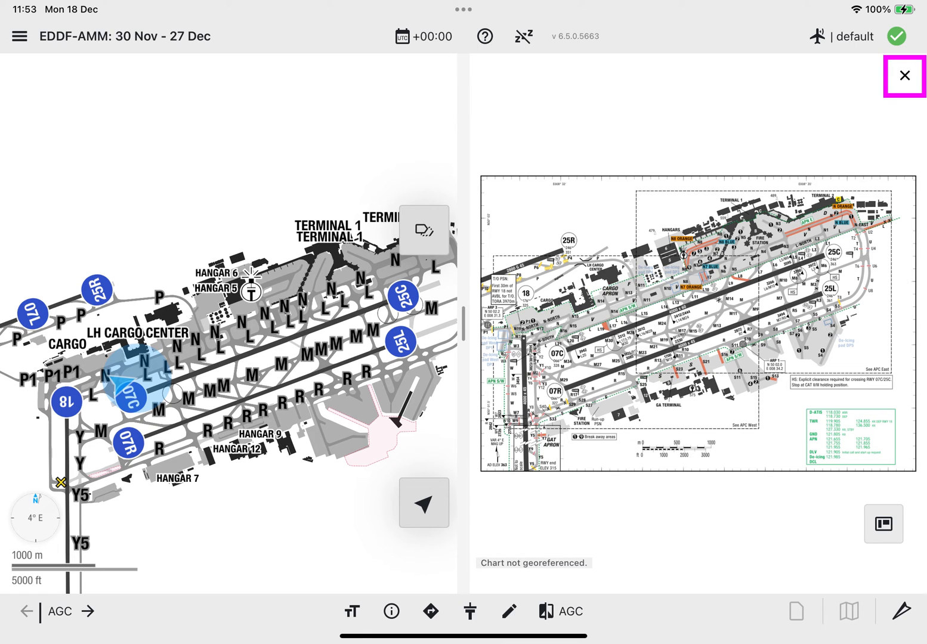
{"action": "left_click", "coordinate": [906, 76]}
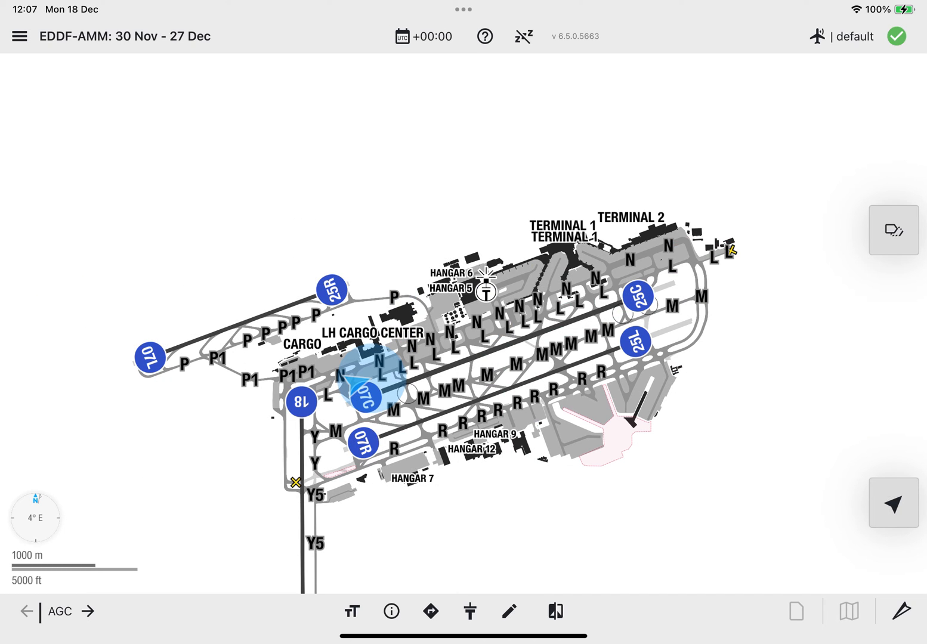